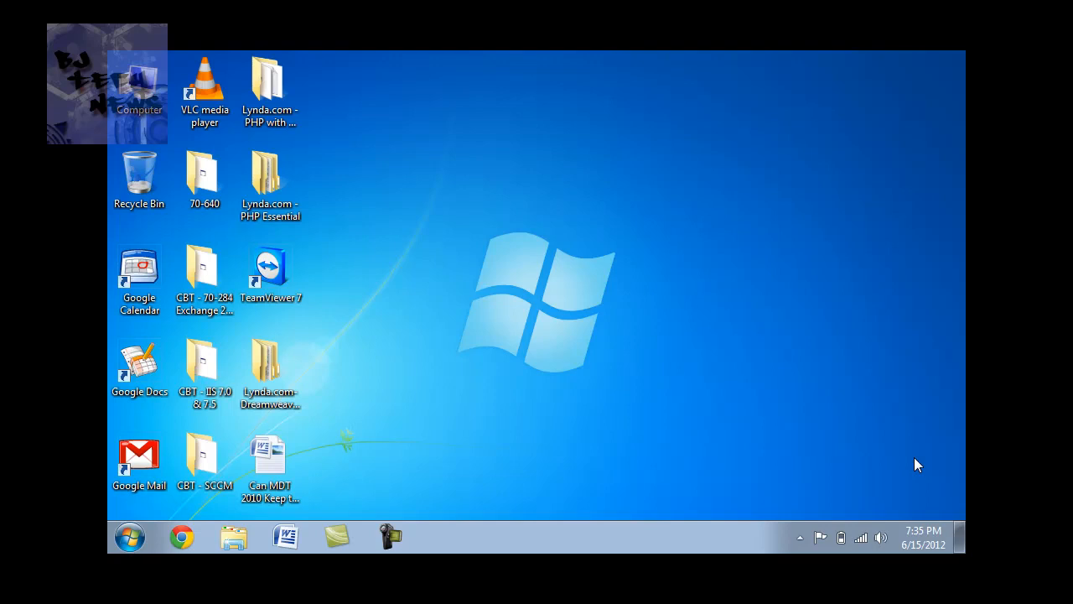
pyautogui.moveTo(665, 402)
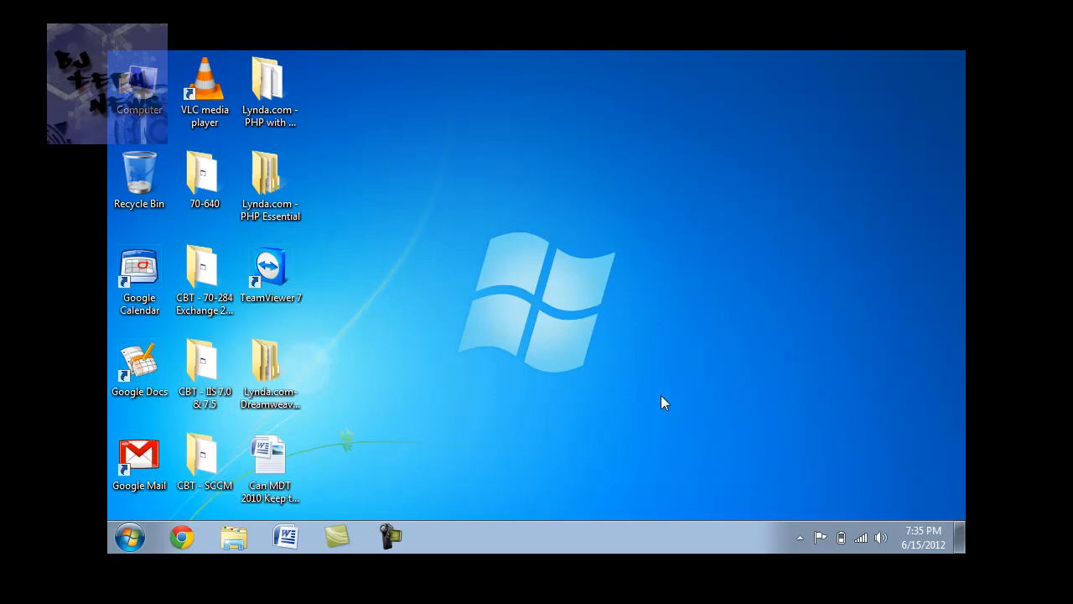
# - Launch cmd as administrator from Start search, then begin running wmic at the C: root
pyautogui.click(128, 537)
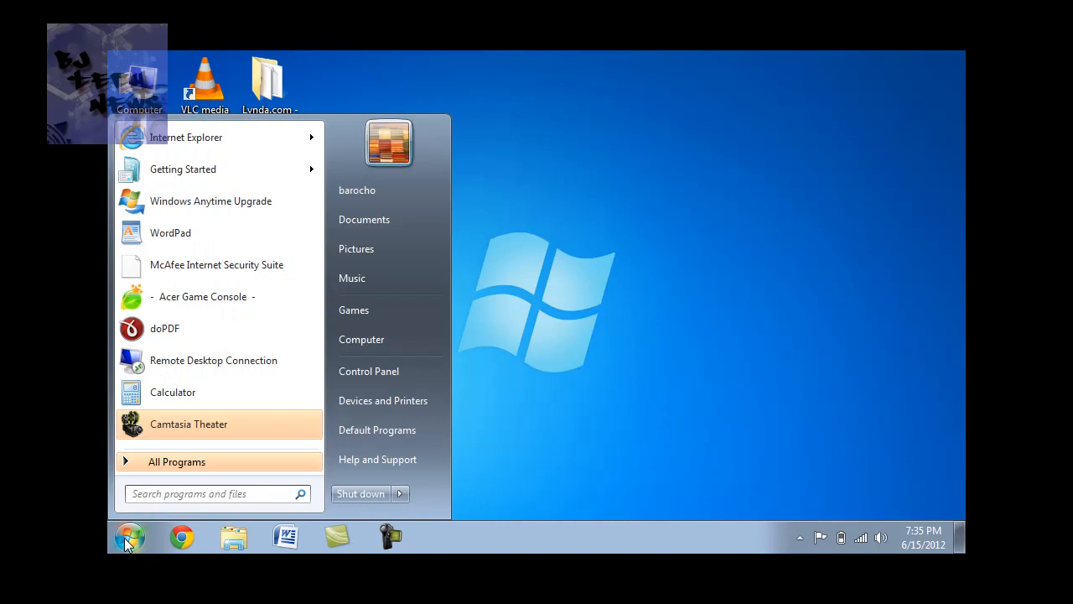
pyautogui.write('cmd')
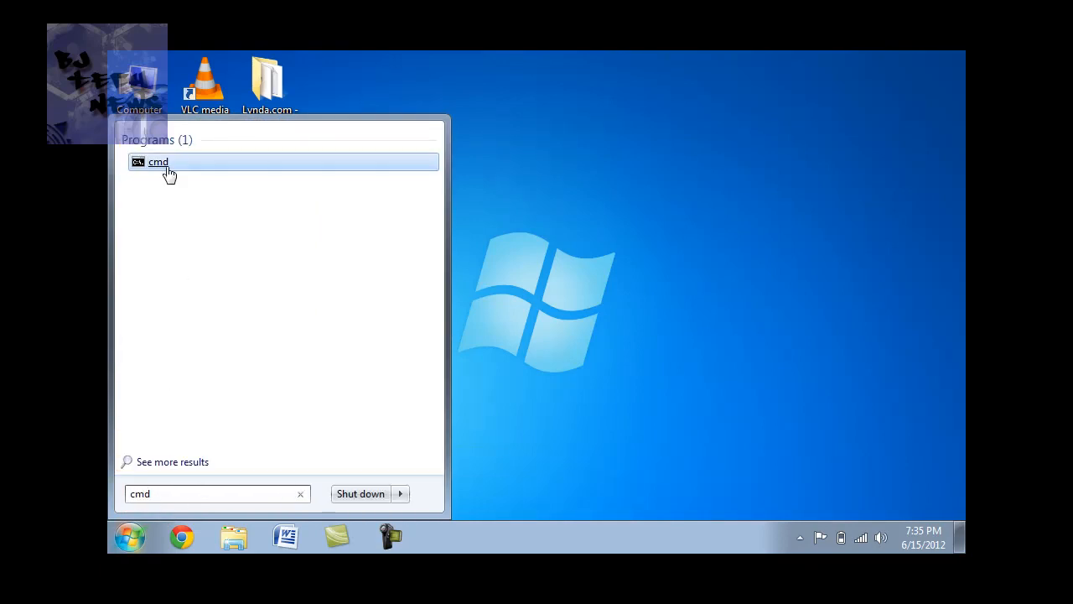
pyautogui.rightClick(158, 161)
pyautogui.write('cd\\')
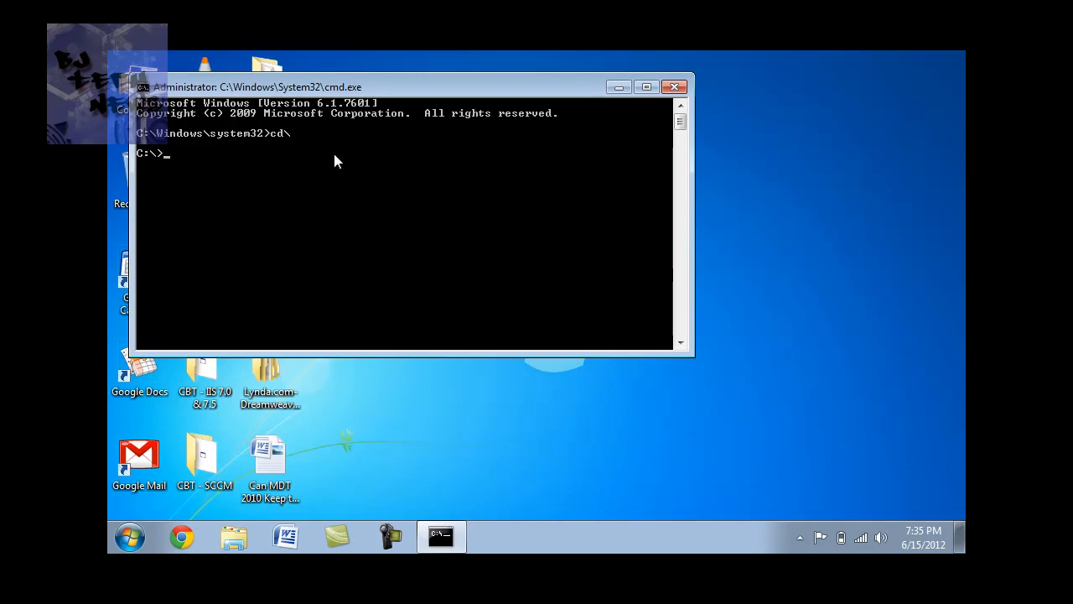
pyautogui.write('wmic')
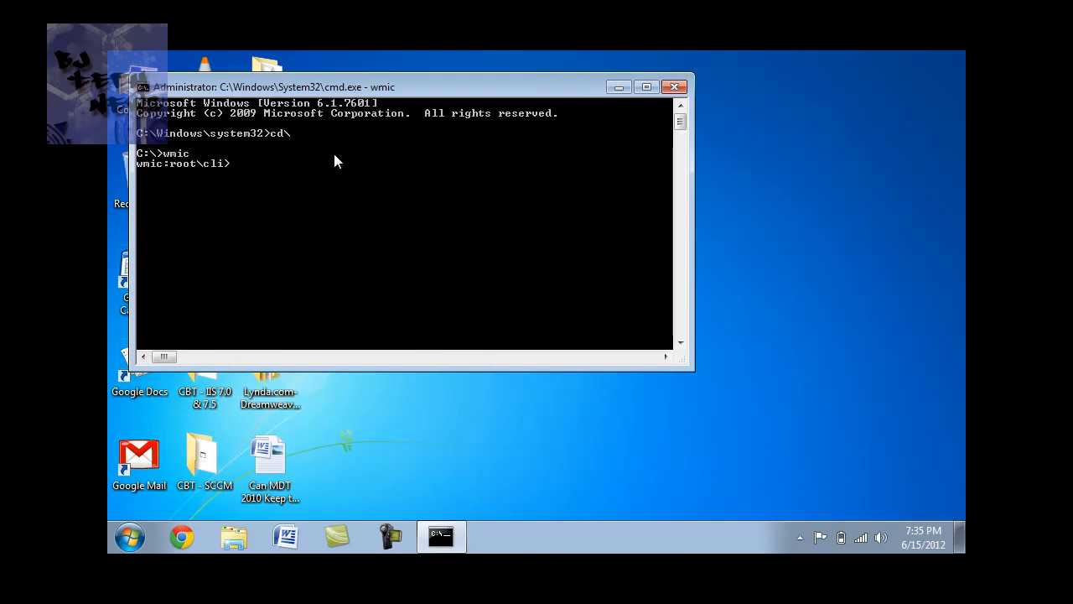
pyautogui.moveTo(216, 101)
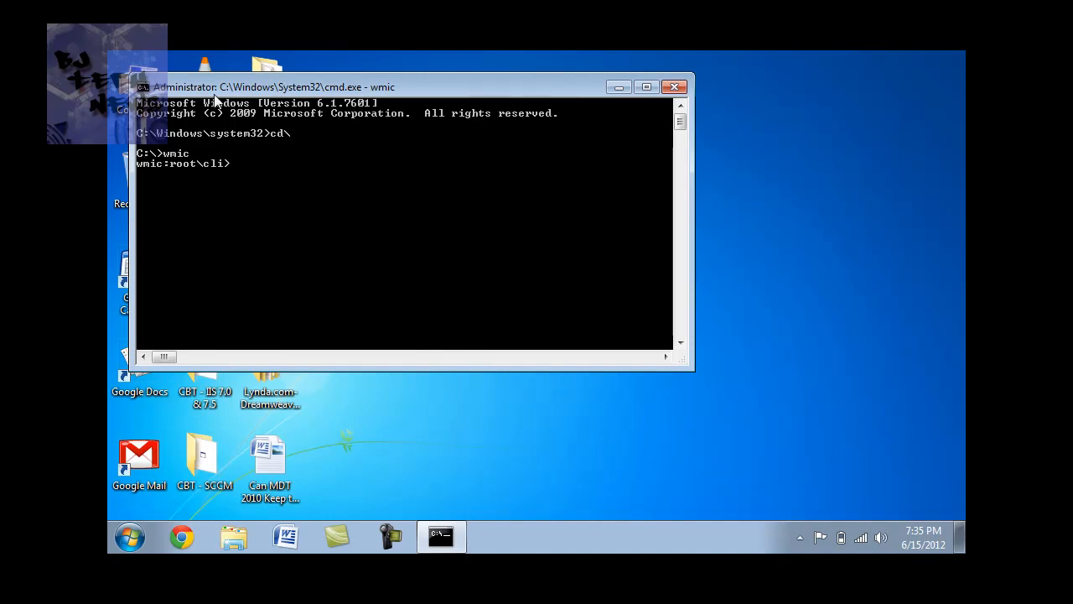
# - Run '/output:c:\programlist.txt product get name,version' at the wmic prompt
pyautogui.click(234, 536)
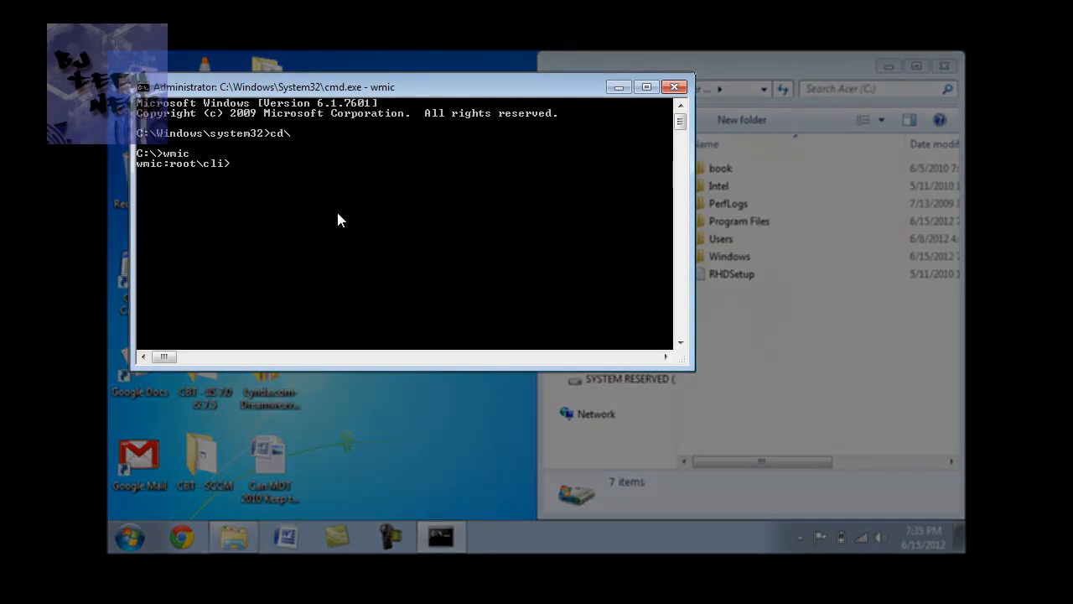
pyautogui.write('output')
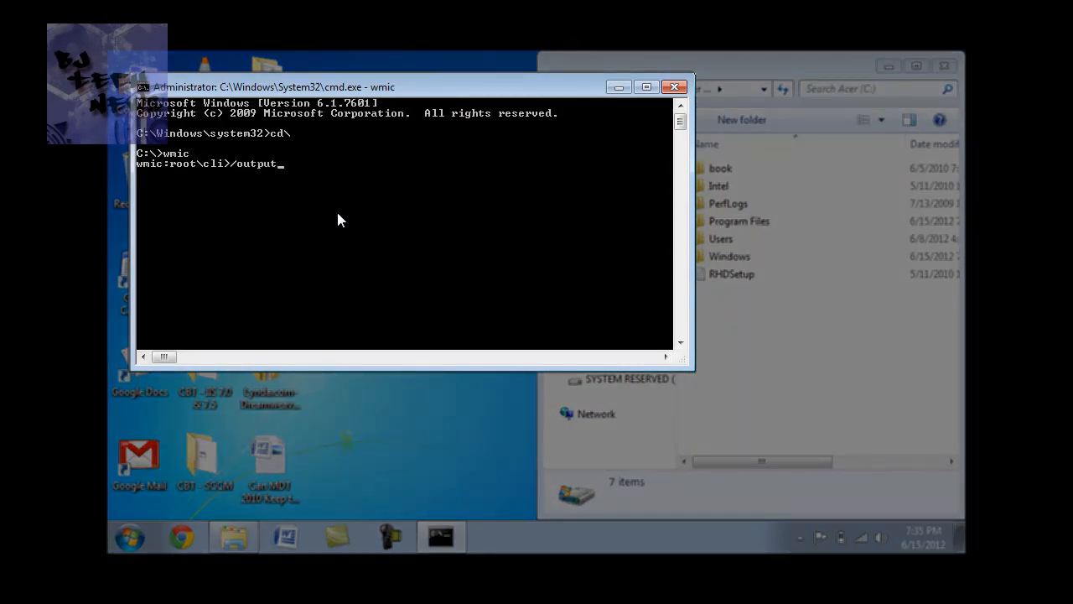
pyautogui.write(':c:')
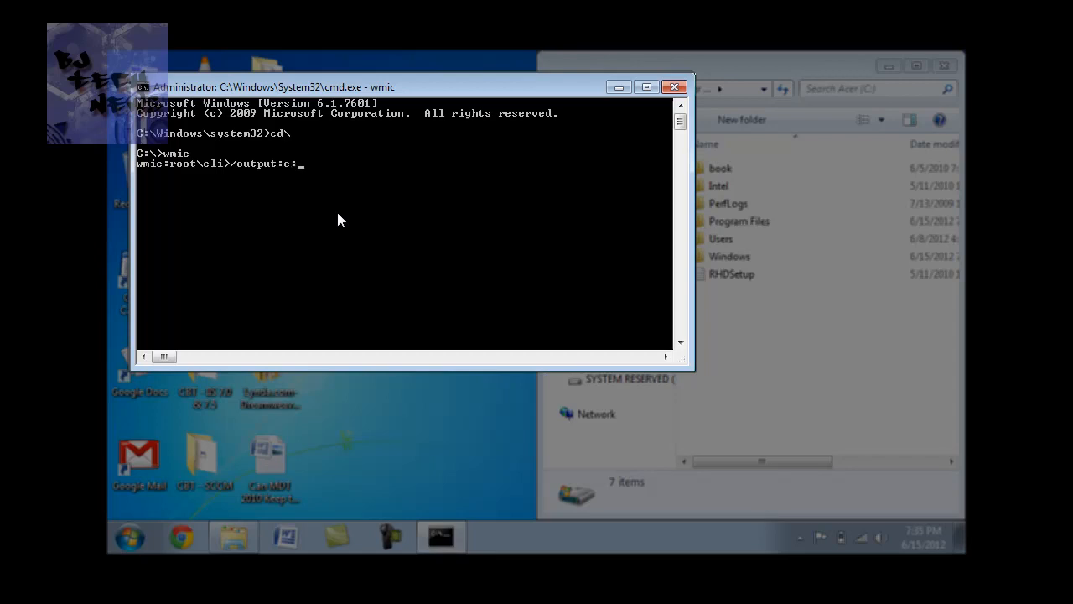
pyautogui.write('\\pr')
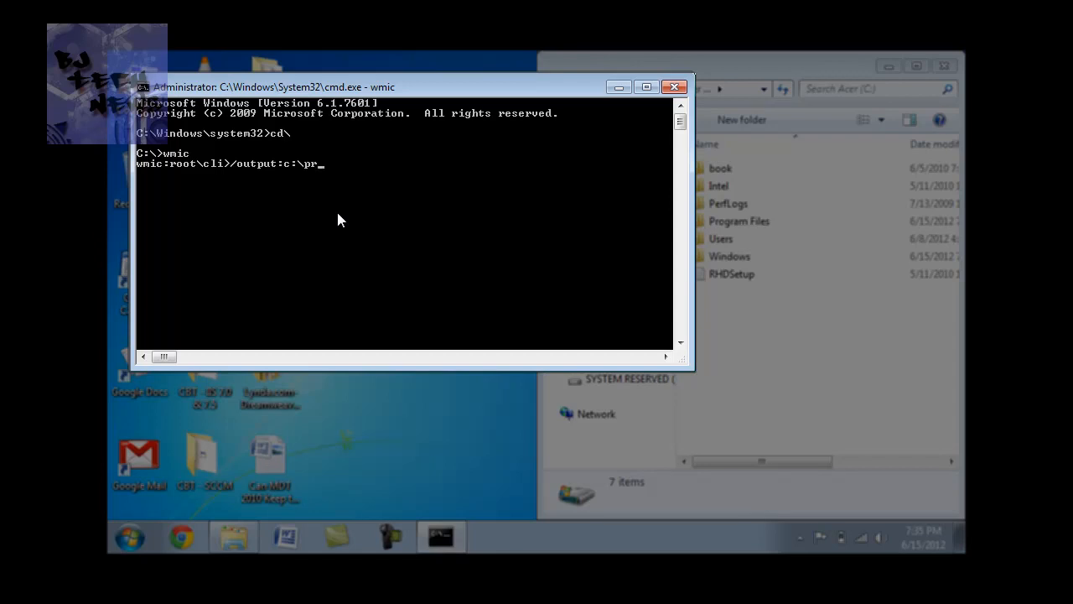
pyautogui.write('ogram')
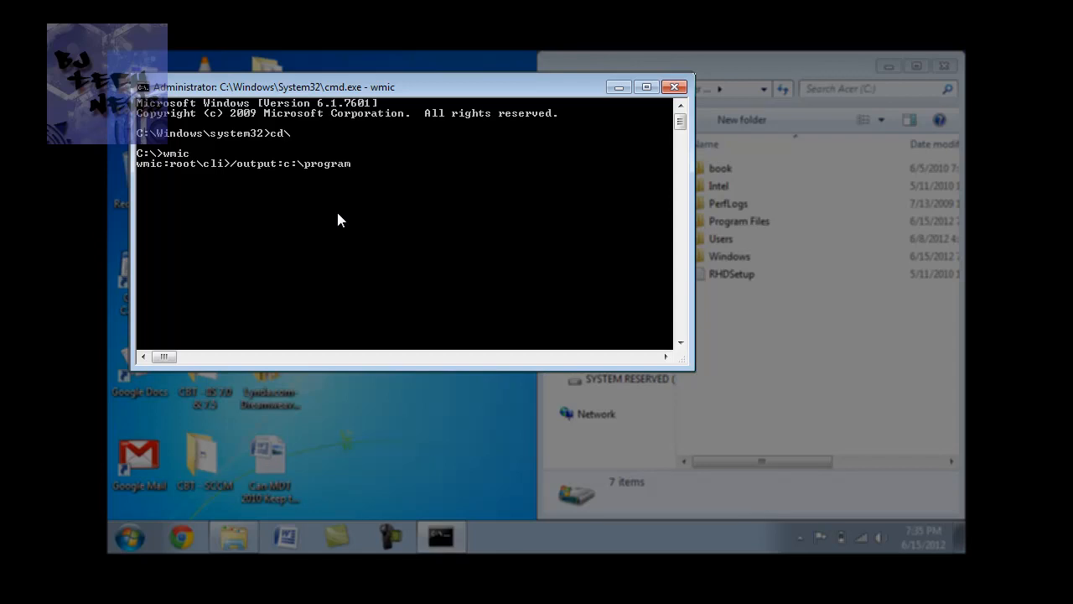
pyautogui.write('list.txt')
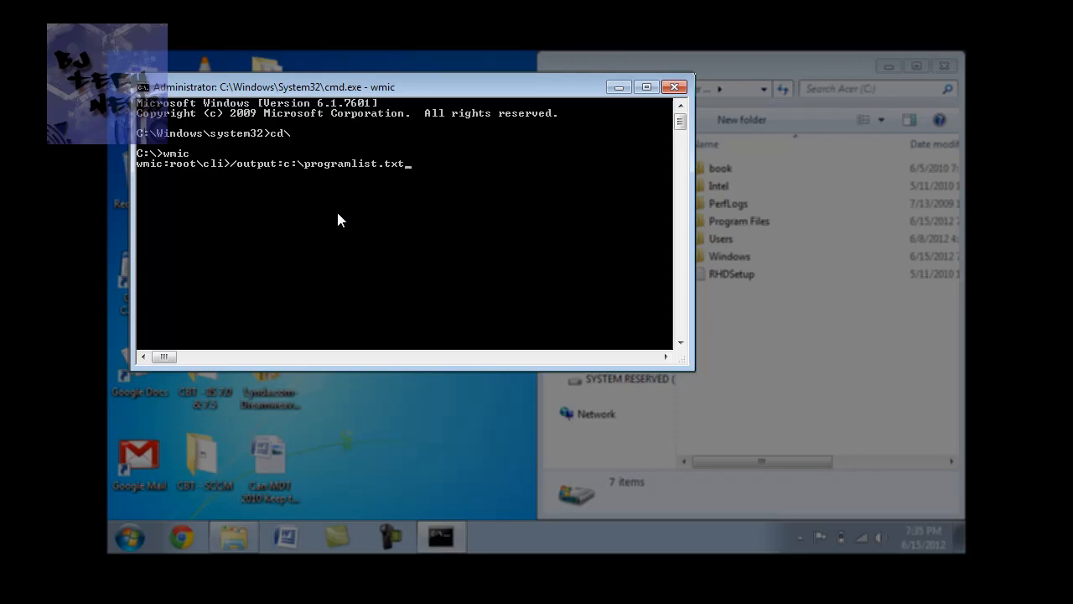
pyautogui.write('p')
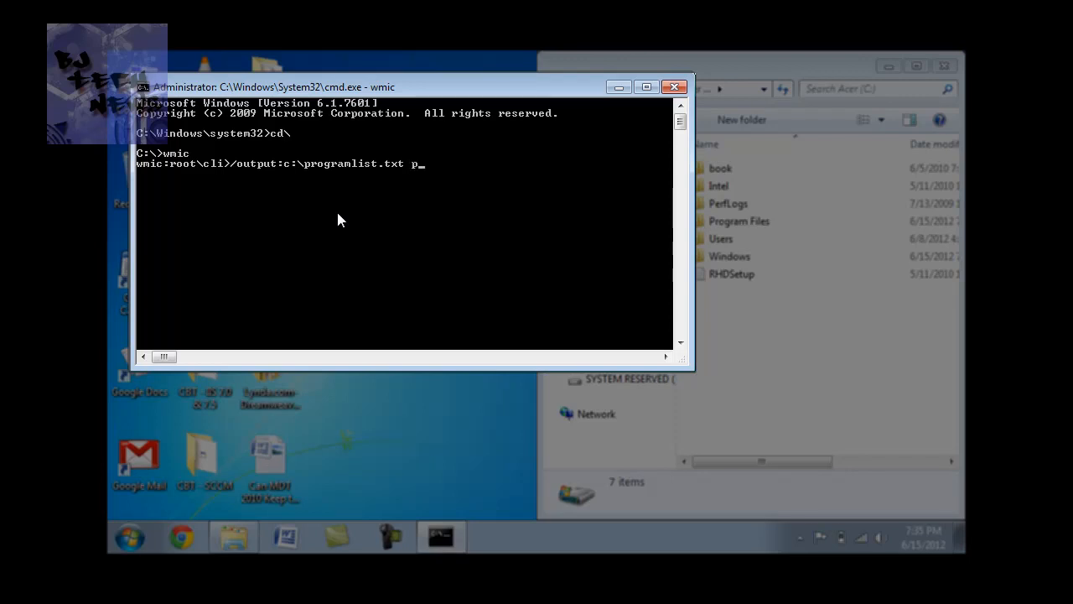
pyautogui.write('roduct get name,')
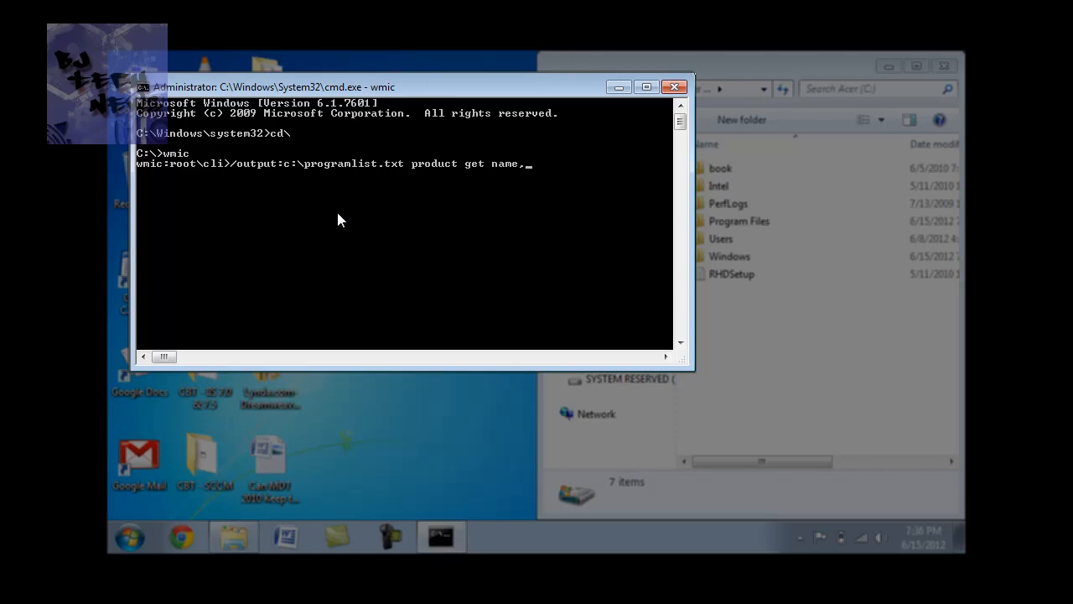
pyautogui.write('versi')
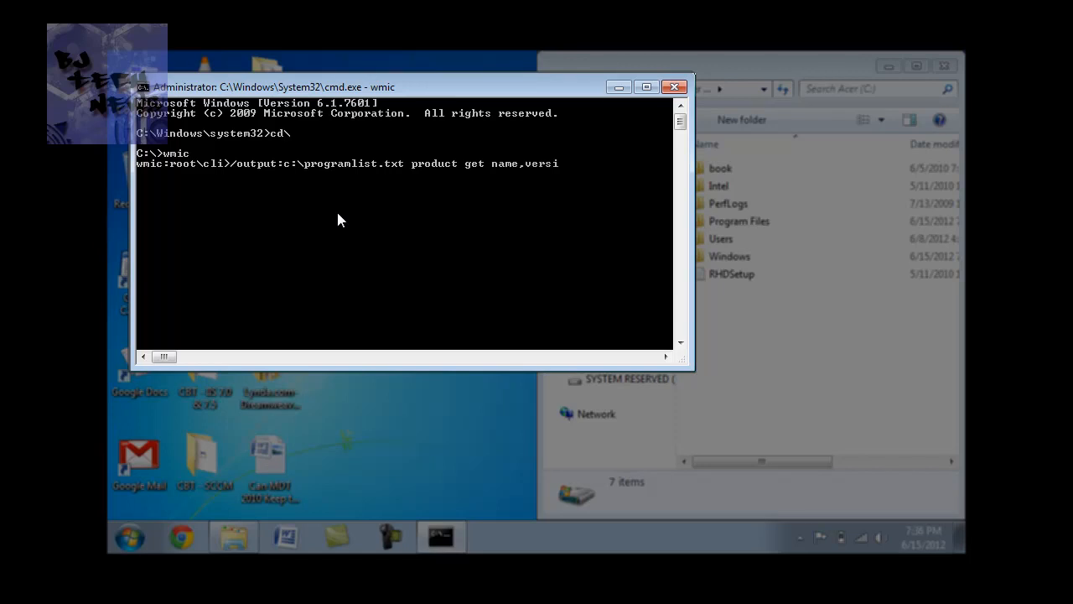
pyautogui.write('on')
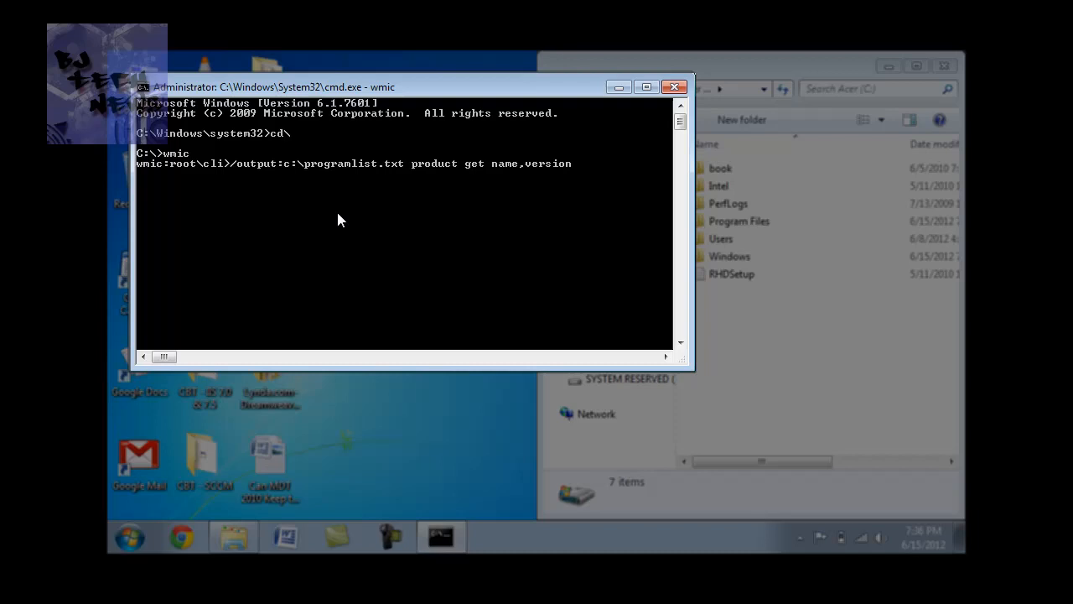
pyautogui.press('Return')
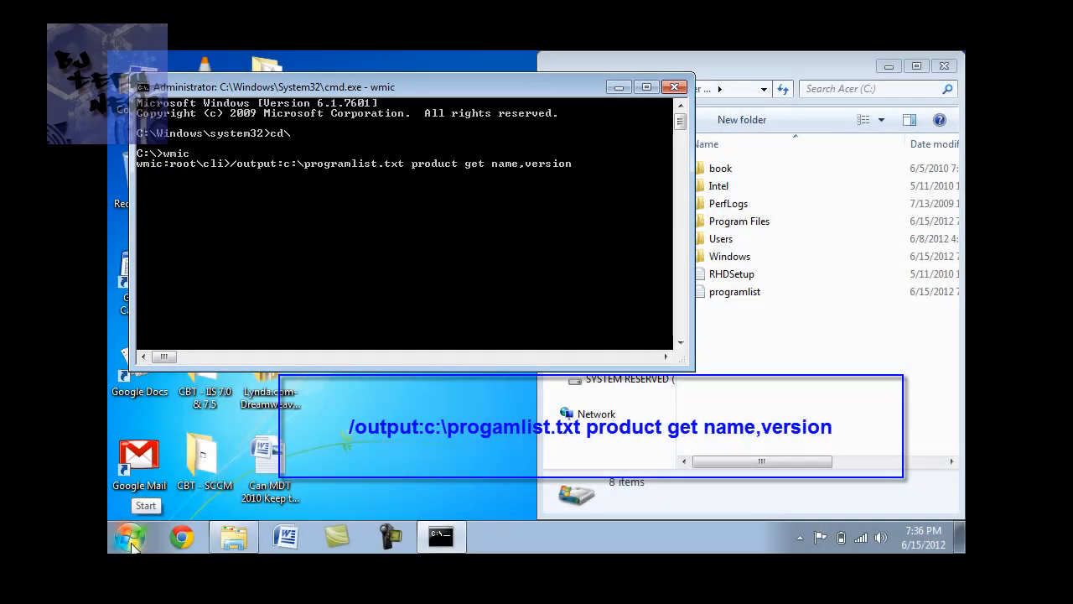
# - Search cmd in Start and run it as administrator
pyautogui.click(129, 536)
pyautogui.write('cmd')
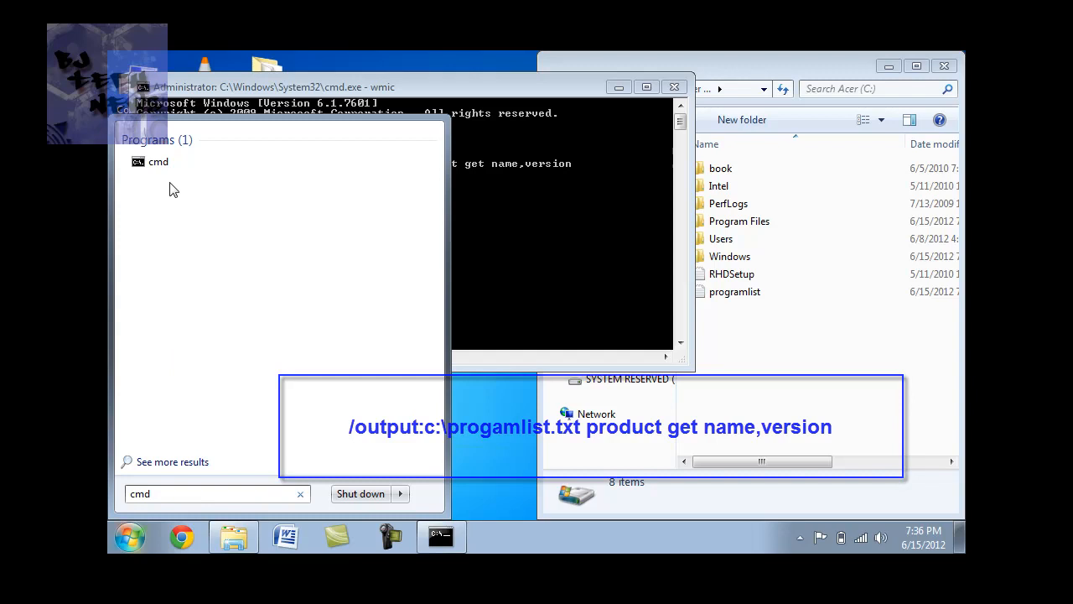
pyautogui.rightClick(157, 161)
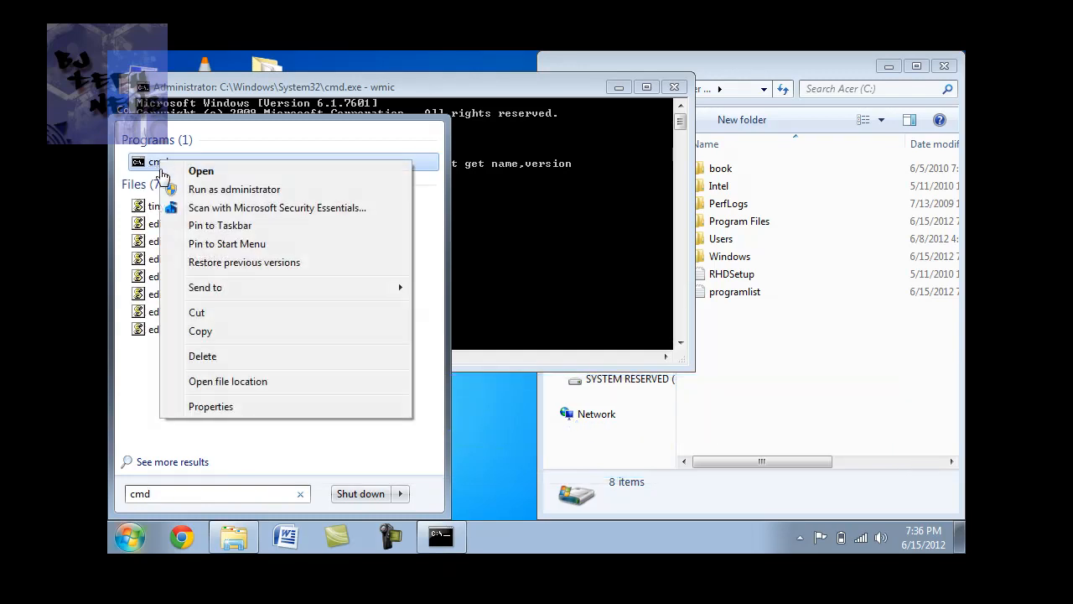
pyautogui.click(200, 170)
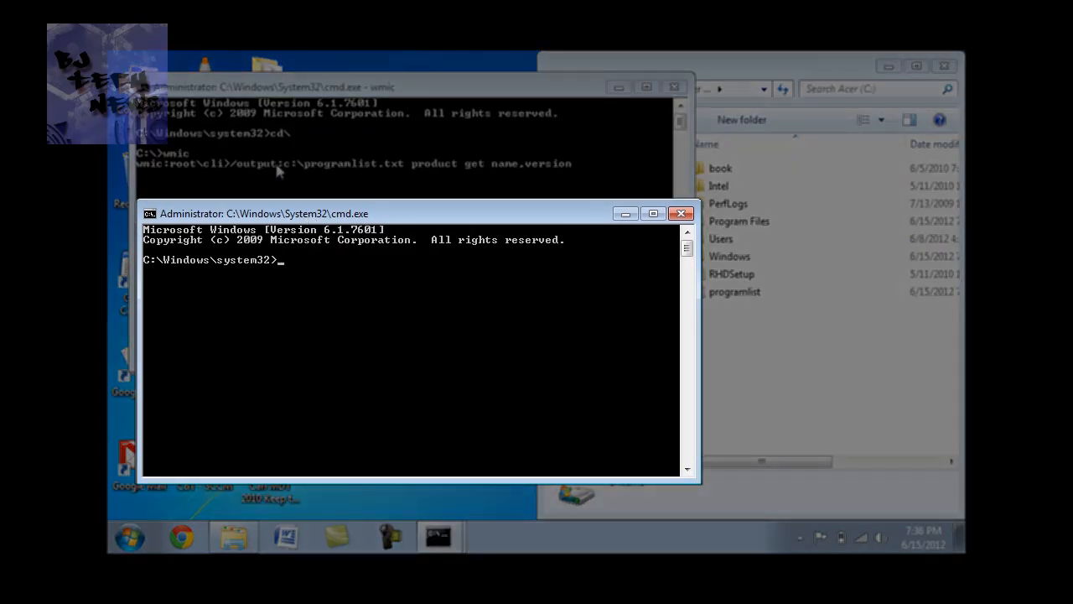
pyautogui.moveTo(307, 276)
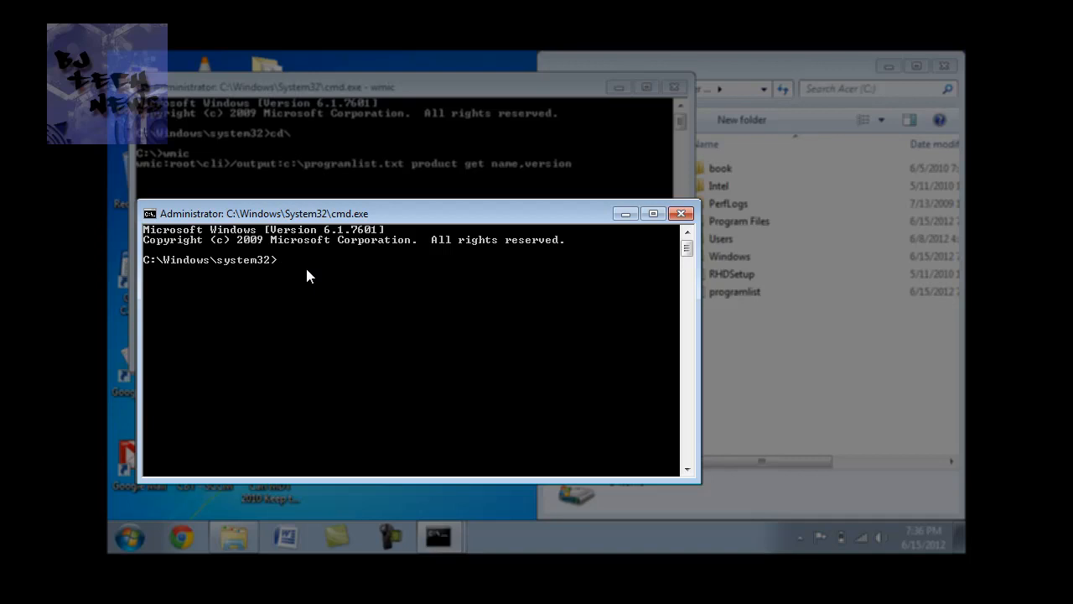
# - Switch the new console to C:\ with cd\ and start wmic
pyautogui.write('cd\\')
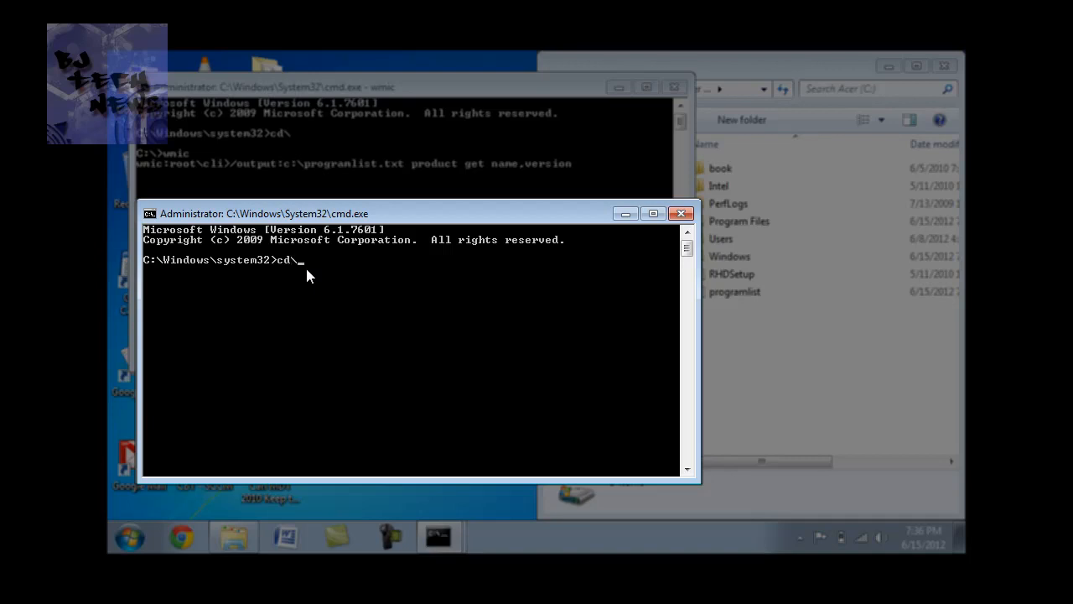
pyautogui.press('Return')
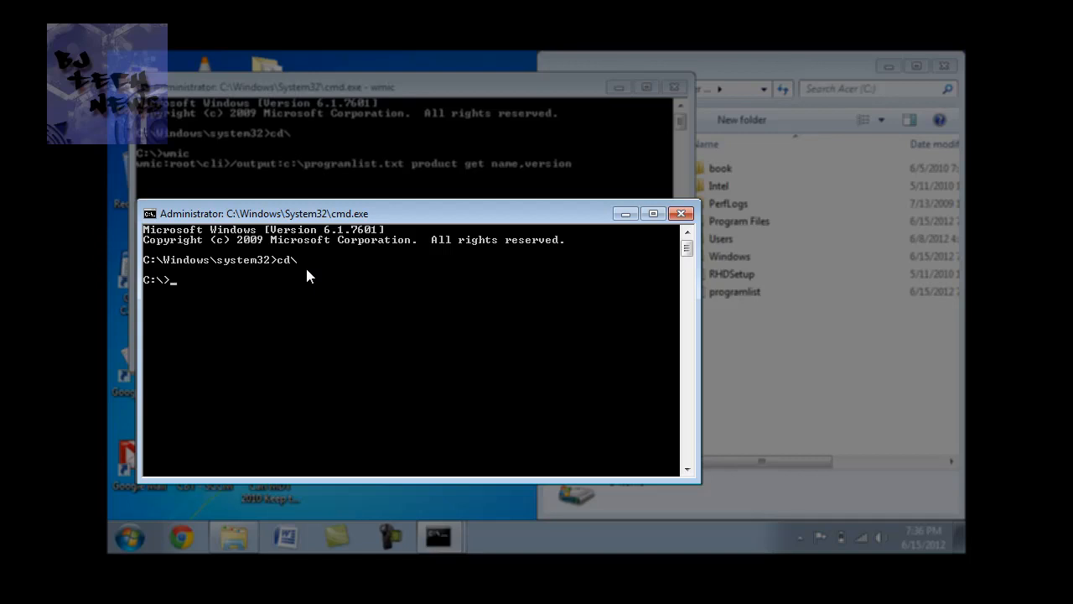
pyautogui.write('wmic')
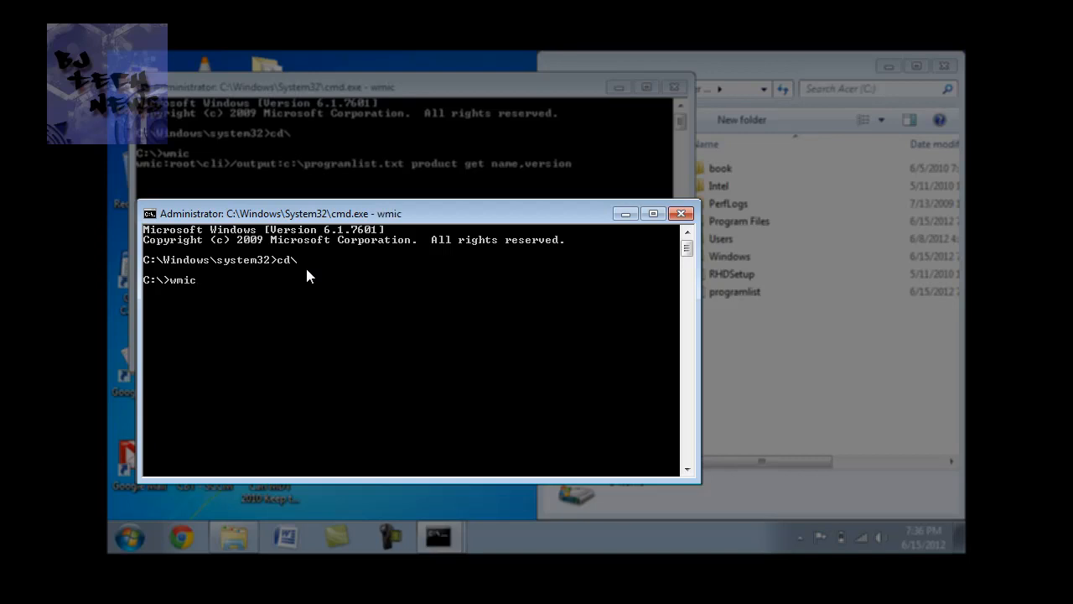
pyautogui.press('Return')
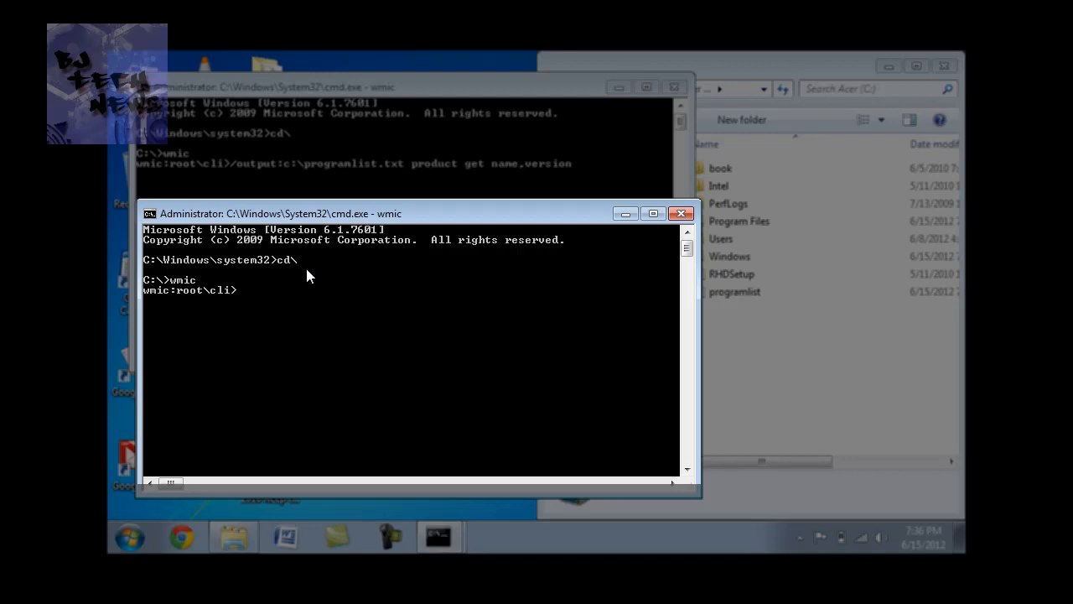
# - Enter '/output:c:\updatelist.txt QFE get' to export installed updates
pyautogui.write('/outp')
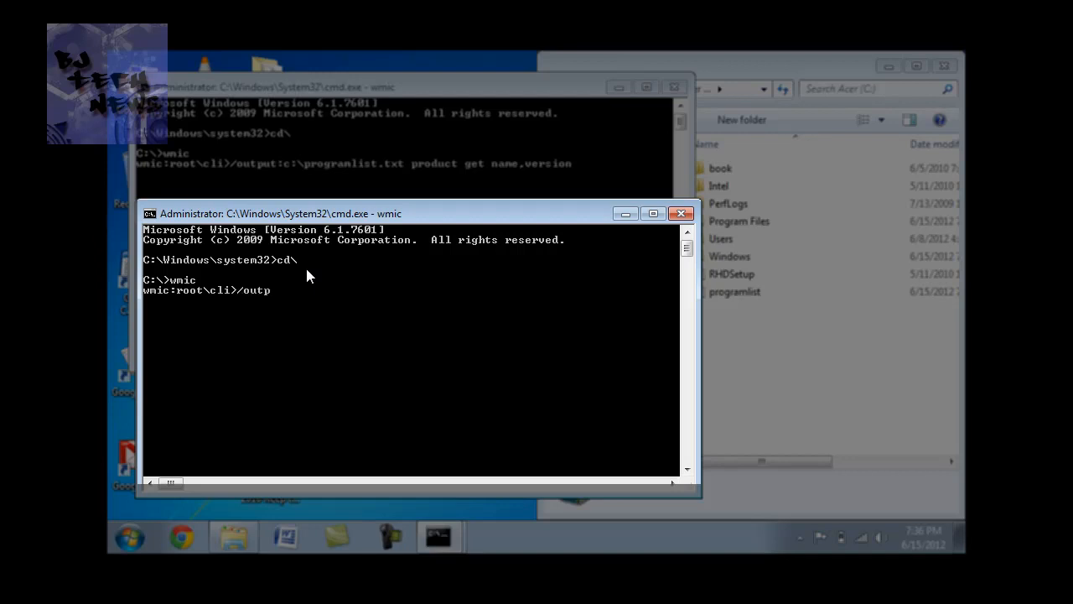
pyautogui.write('ut:')
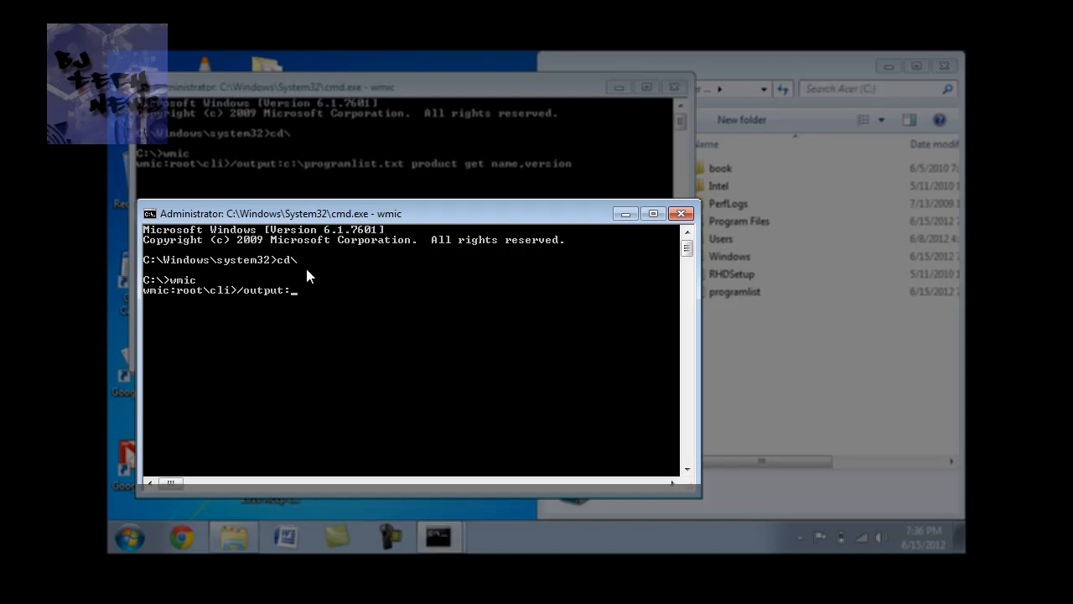
pyautogui.write('c:\\')
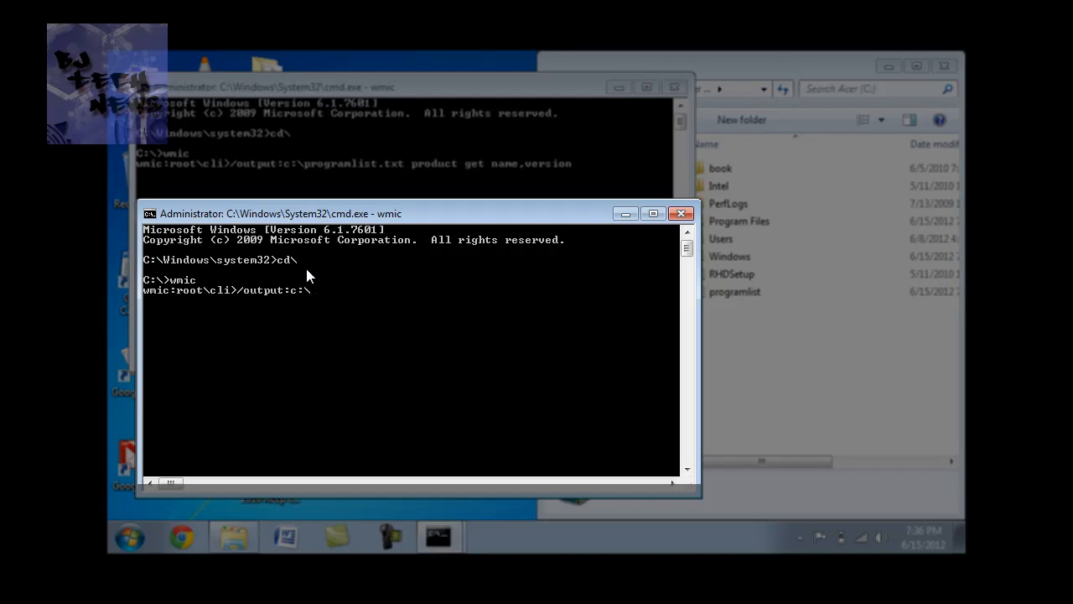
pyautogui.write('update')
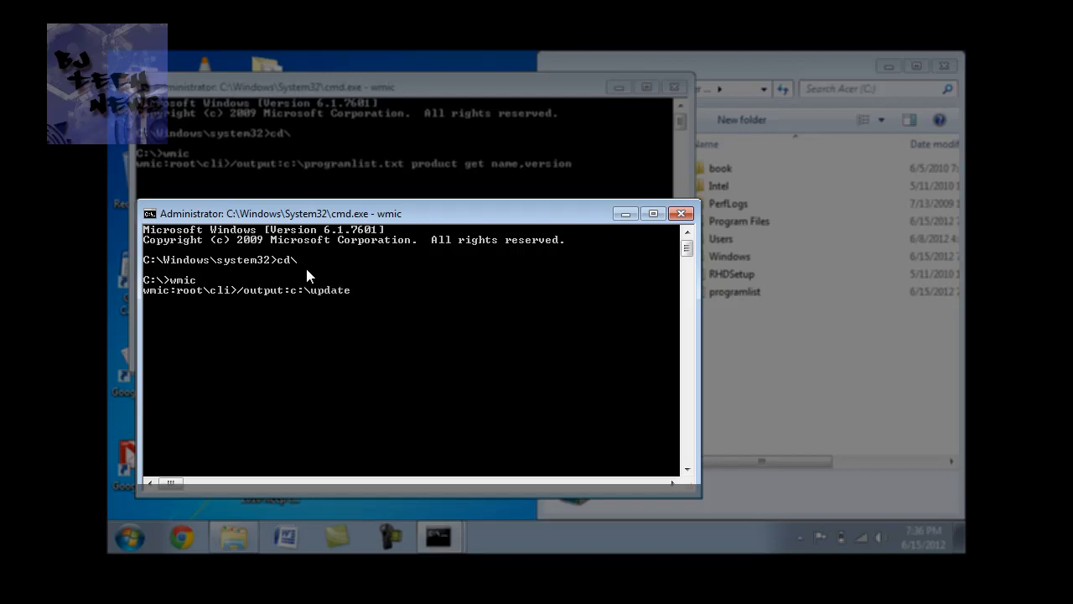
pyautogui.write('list.')
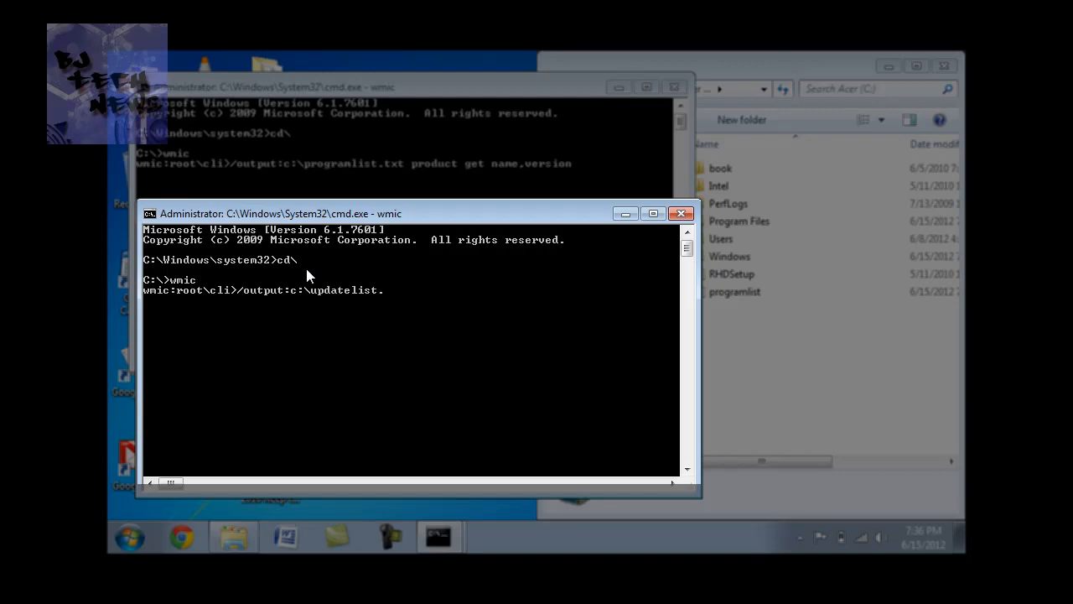
pyautogui.write('.txt')
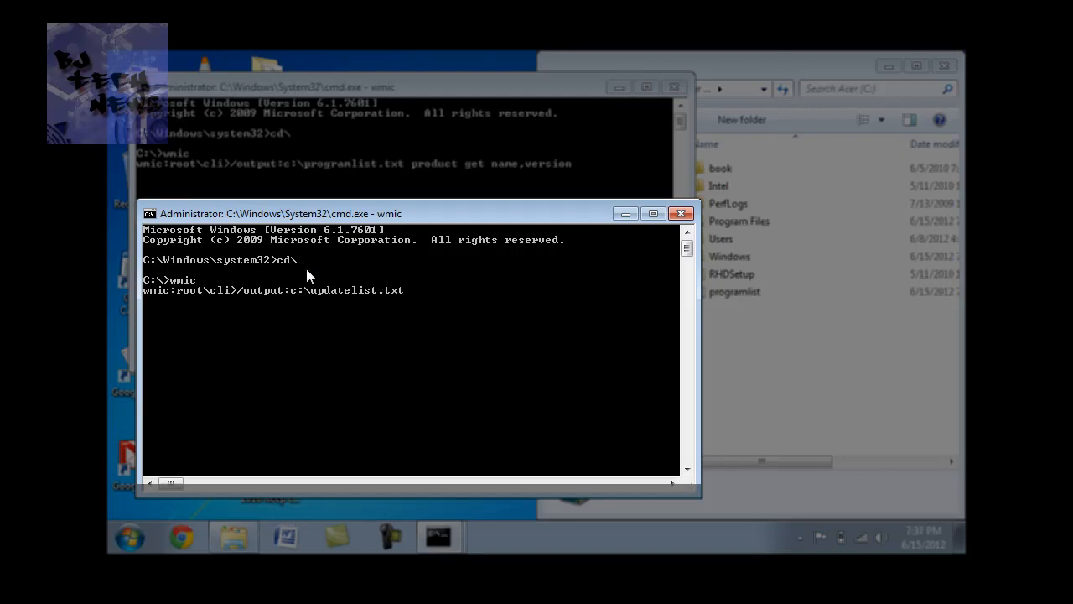
pyautogui.write('QF')
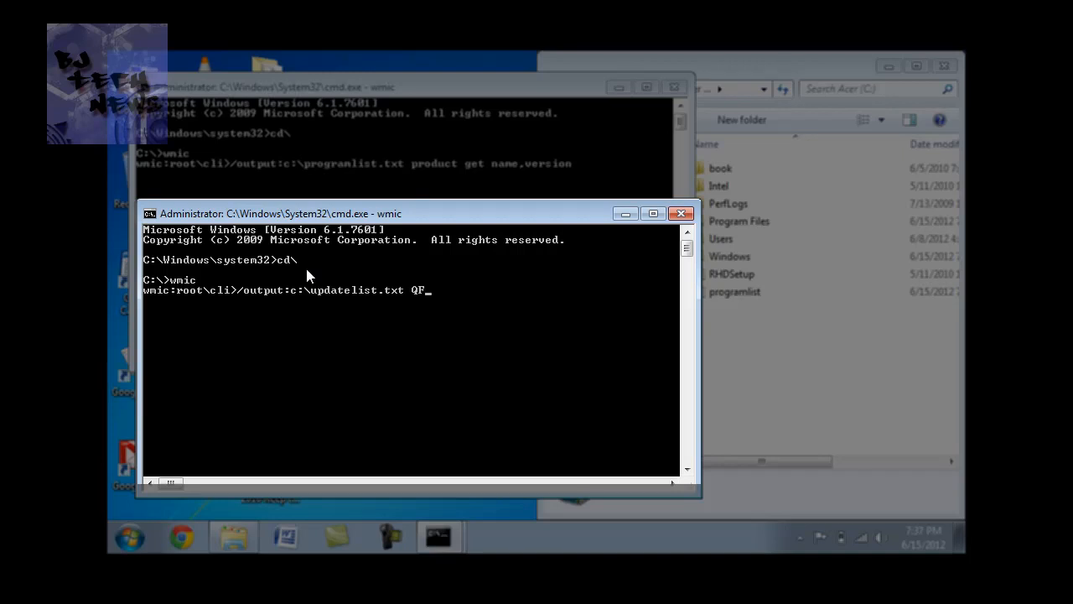
pyautogui.write('E')
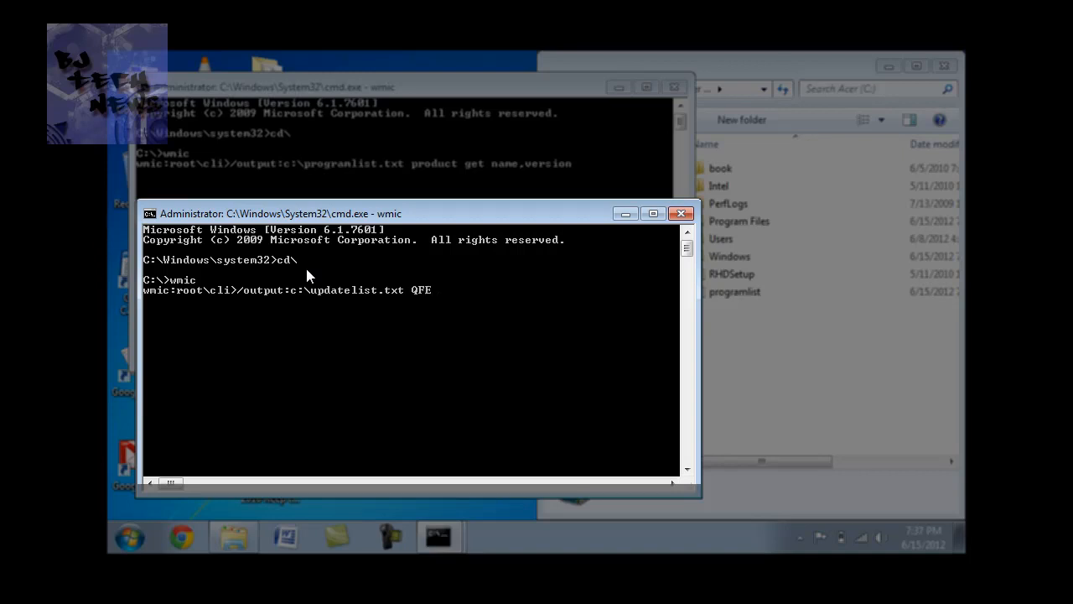
pyautogui.write('get')
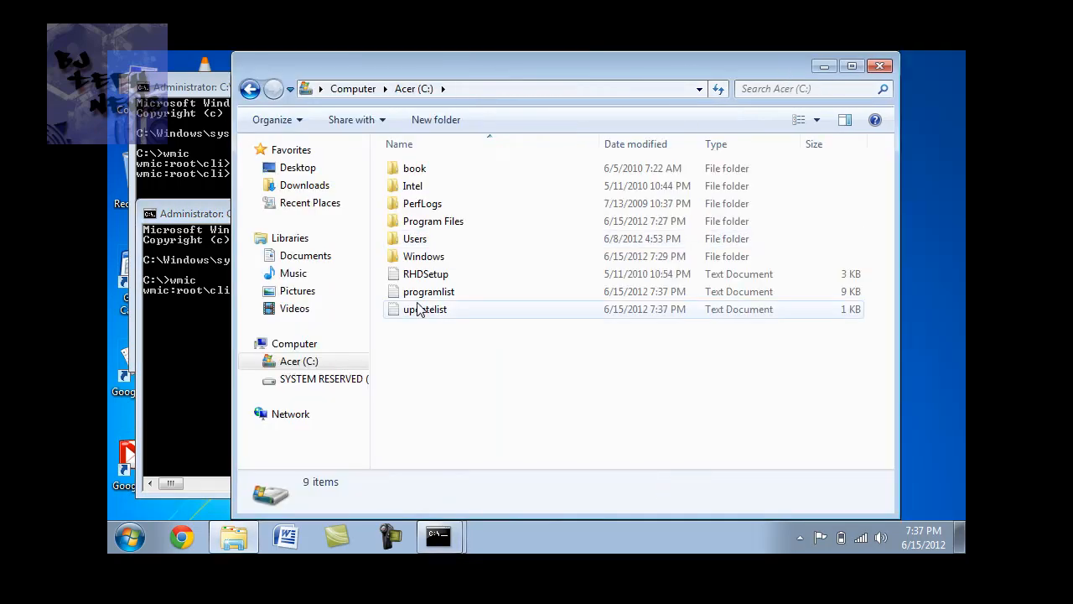
pyautogui.click(428, 290)
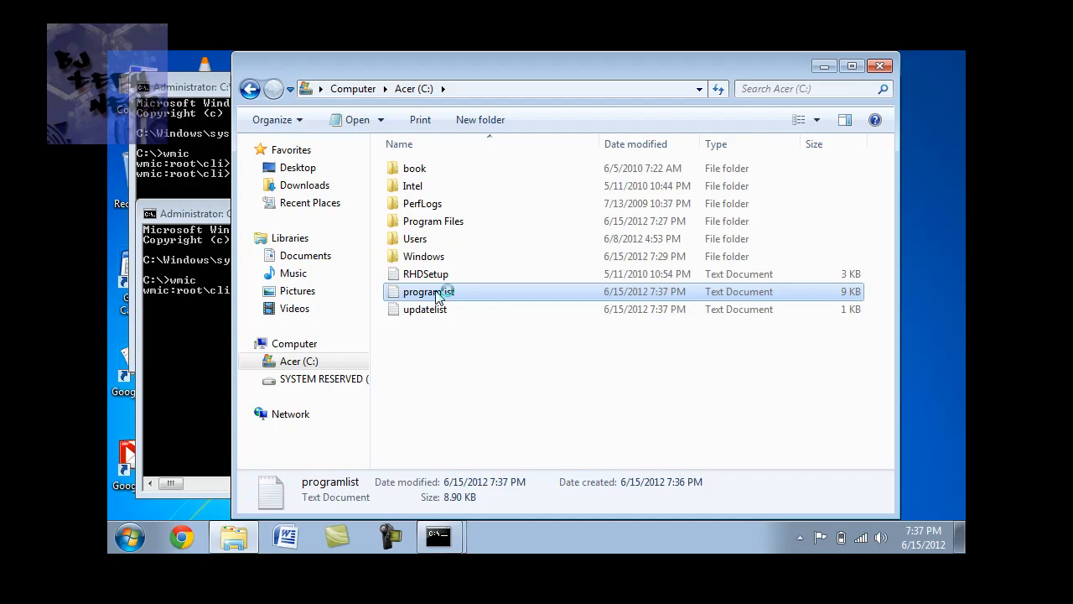
pyautogui.doubleClick(428, 291)
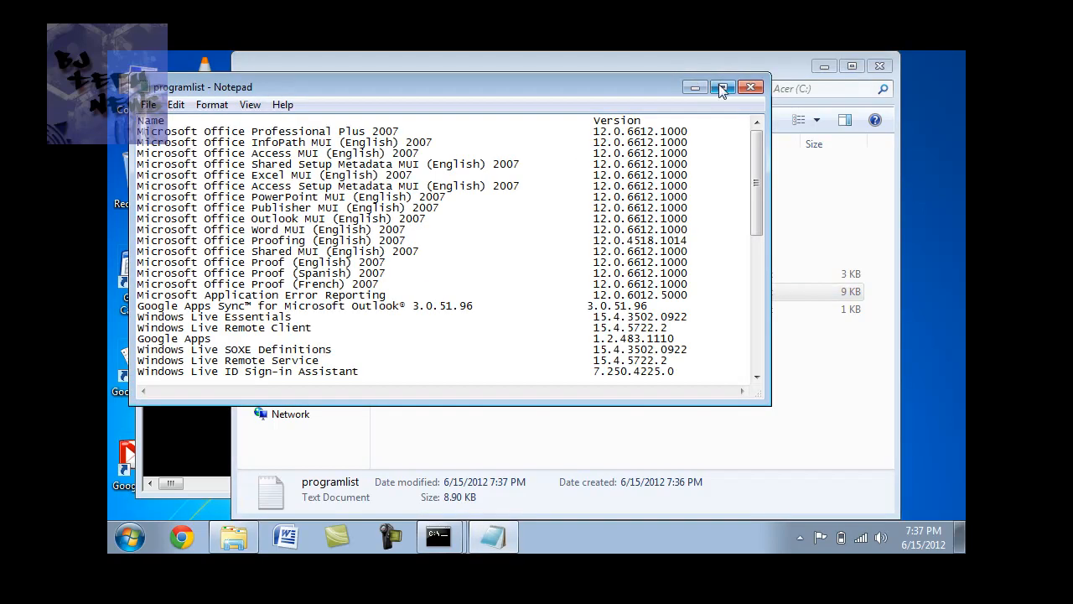
pyautogui.click(723, 86)
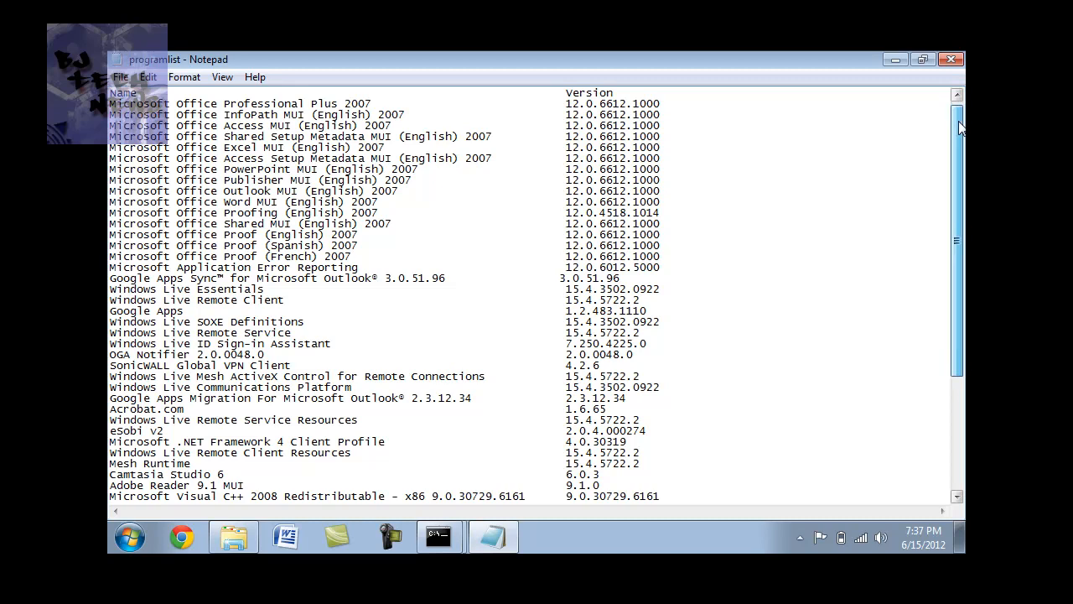
pyautogui.scroll(-3)
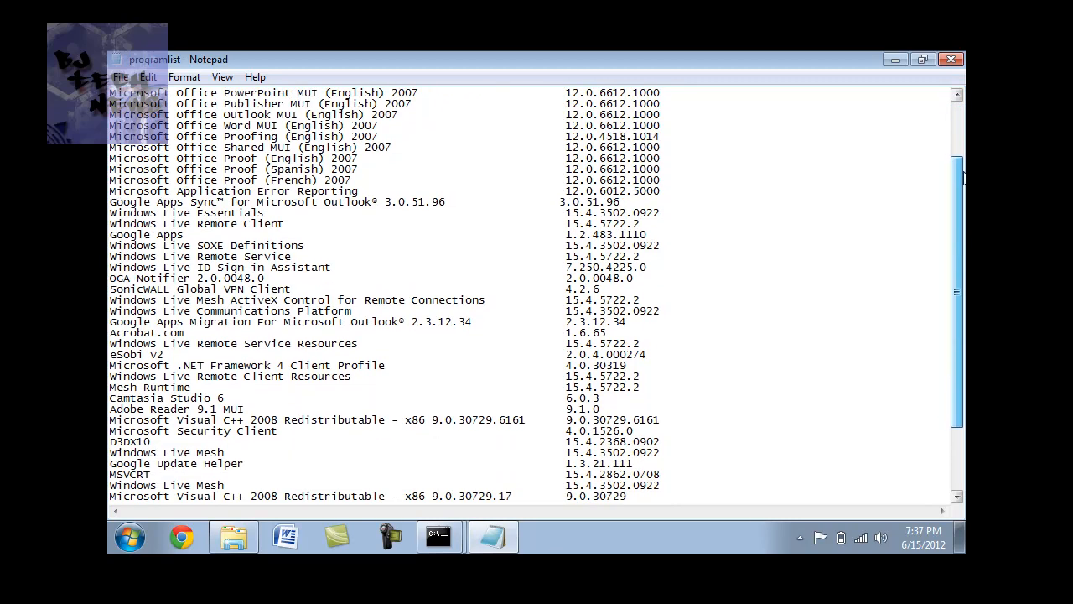
pyautogui.scroll(-3)
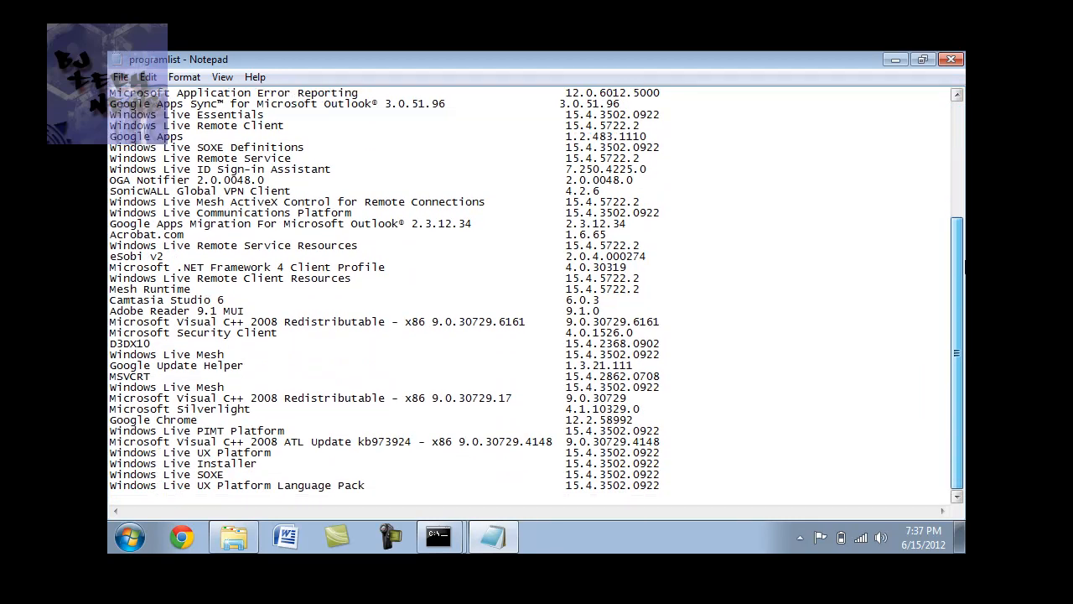
pyautogui.scroll(3)
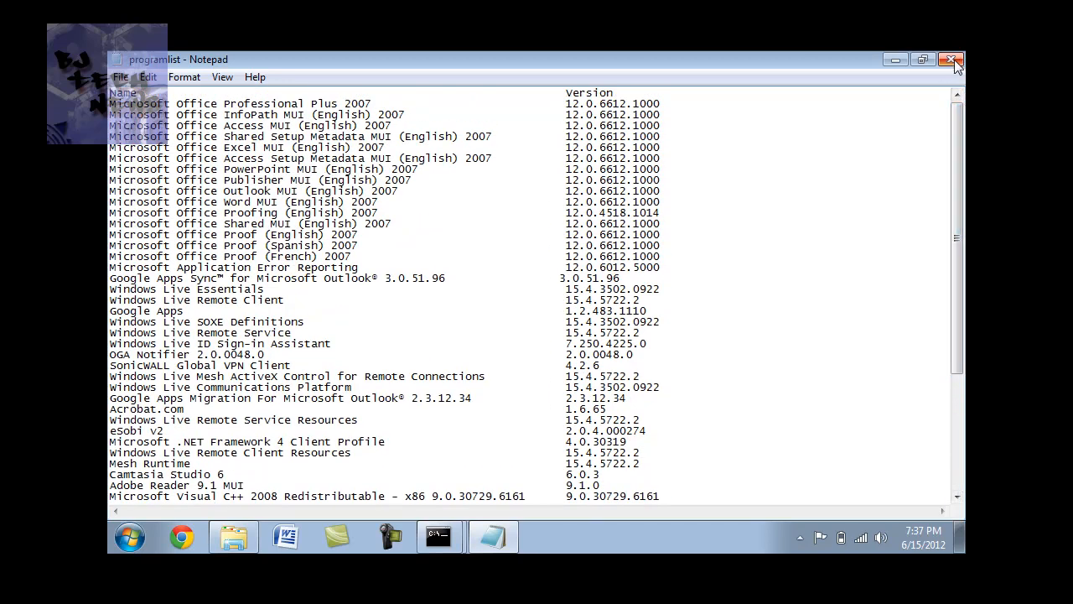
pyautogui.click(953, 60)
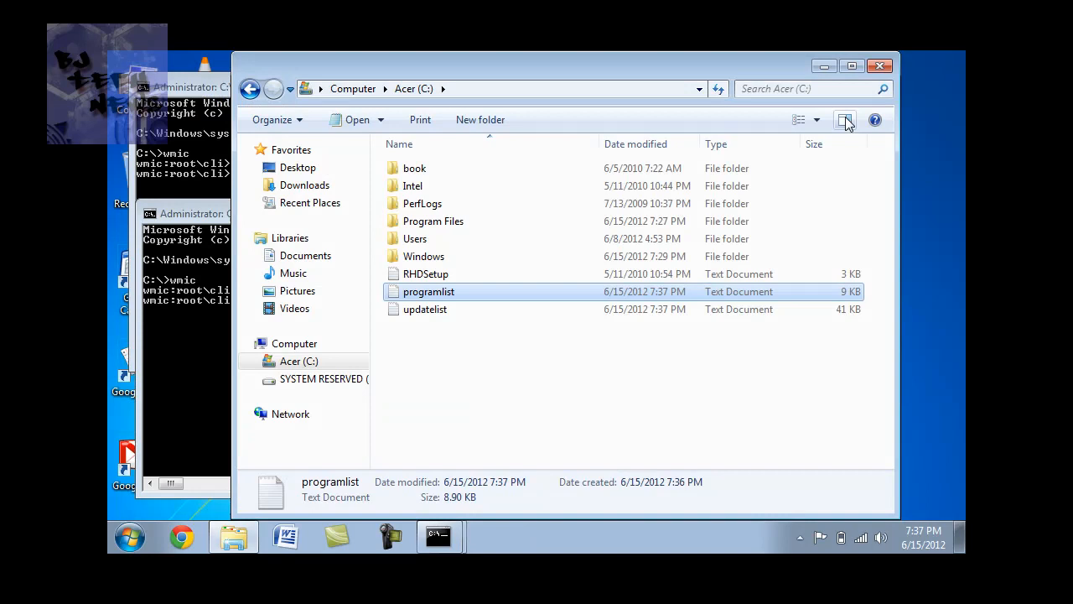
# - Open updatelist from C: in Notepad and select the first update's support link
pyautogui.click(193, 213)
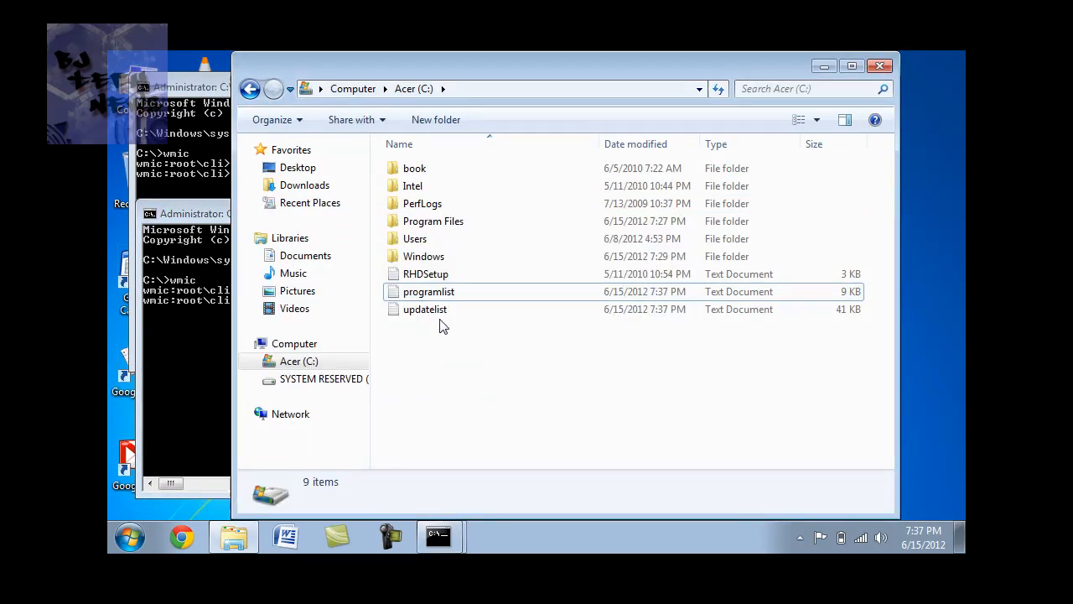
pyautogui.doubleClick(424, 308)
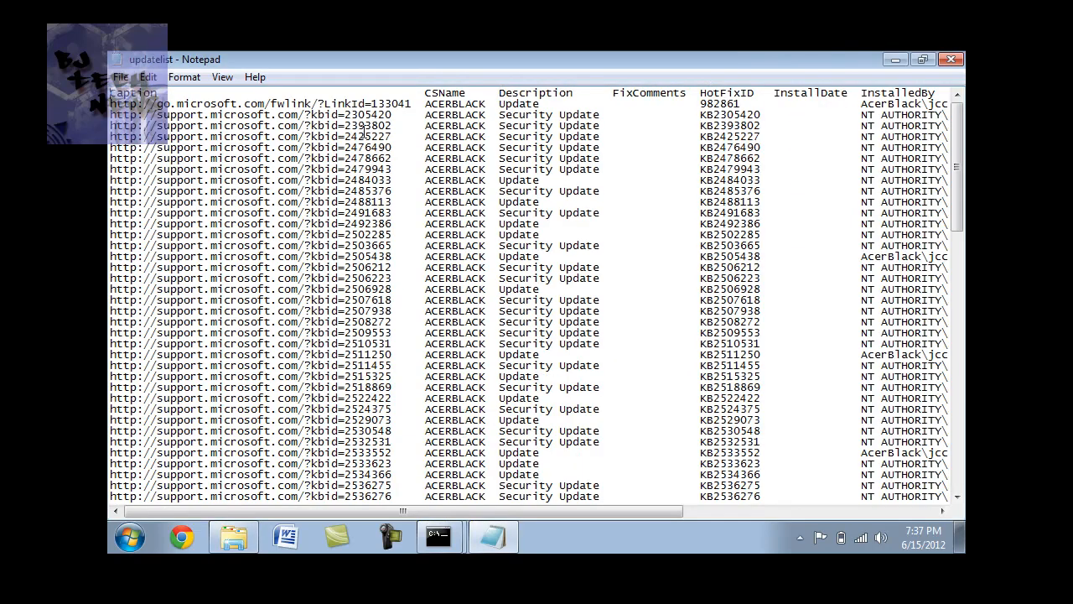
pyautogui.doubleClick(377, 114)
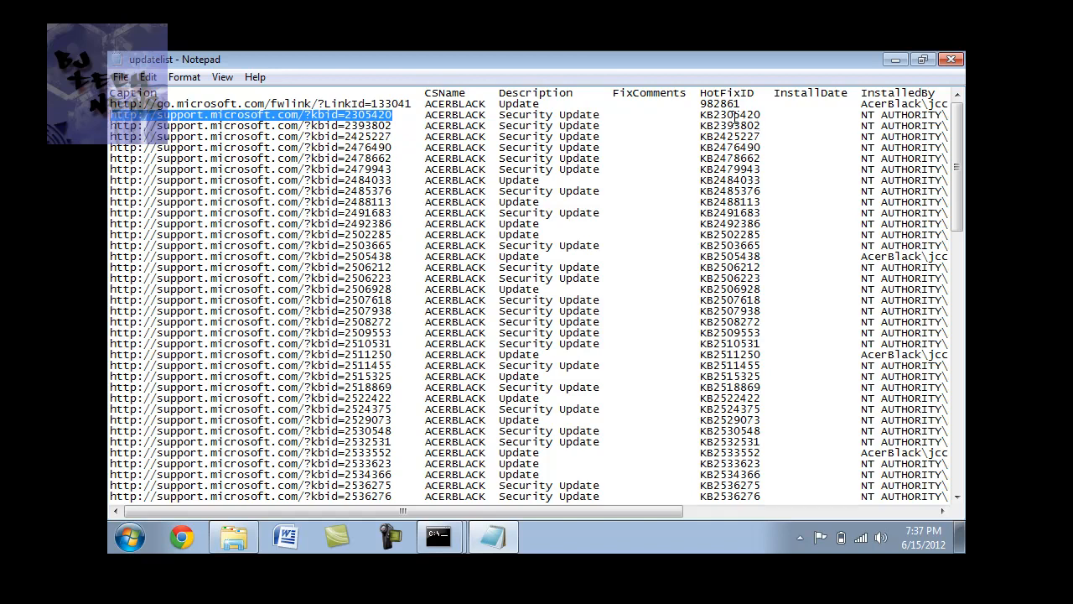
pyautogui.moveTo(880, 263)
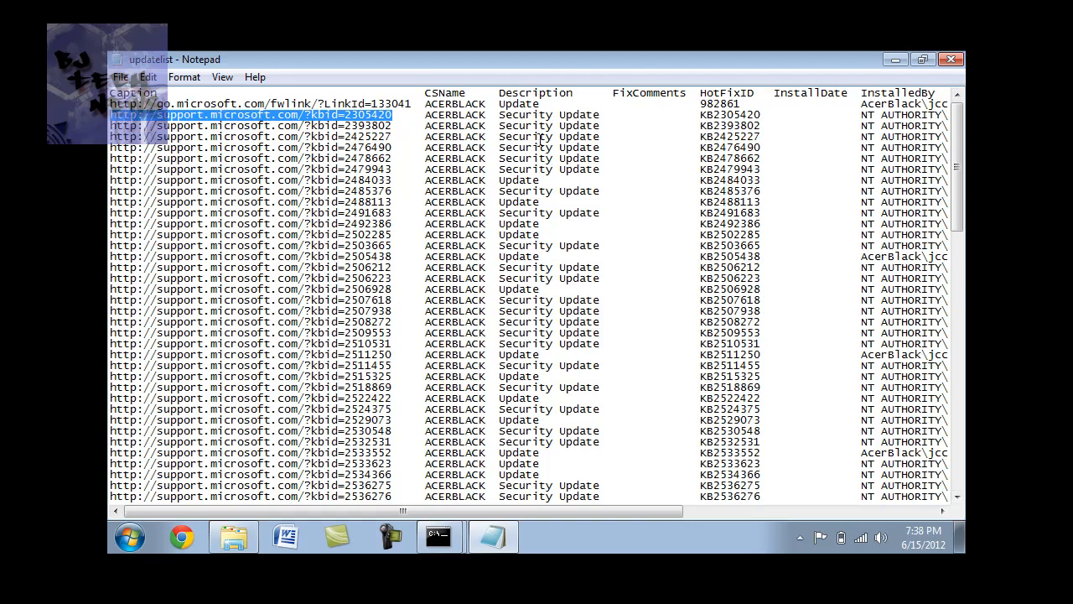
pyautogui.moveTo(527, 320)
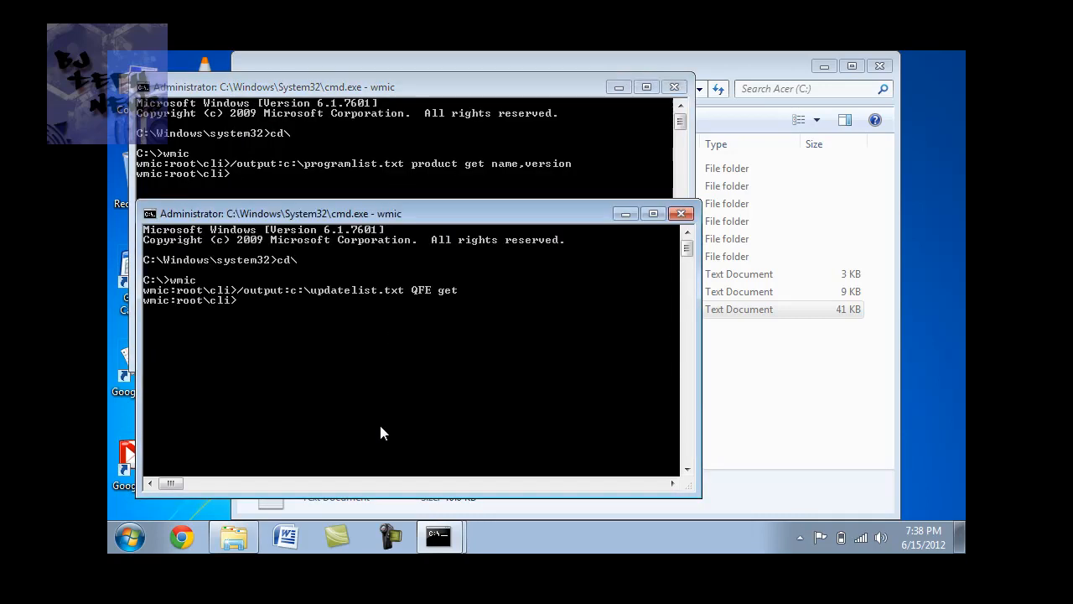
pyautogui.moveTo(561, 404)
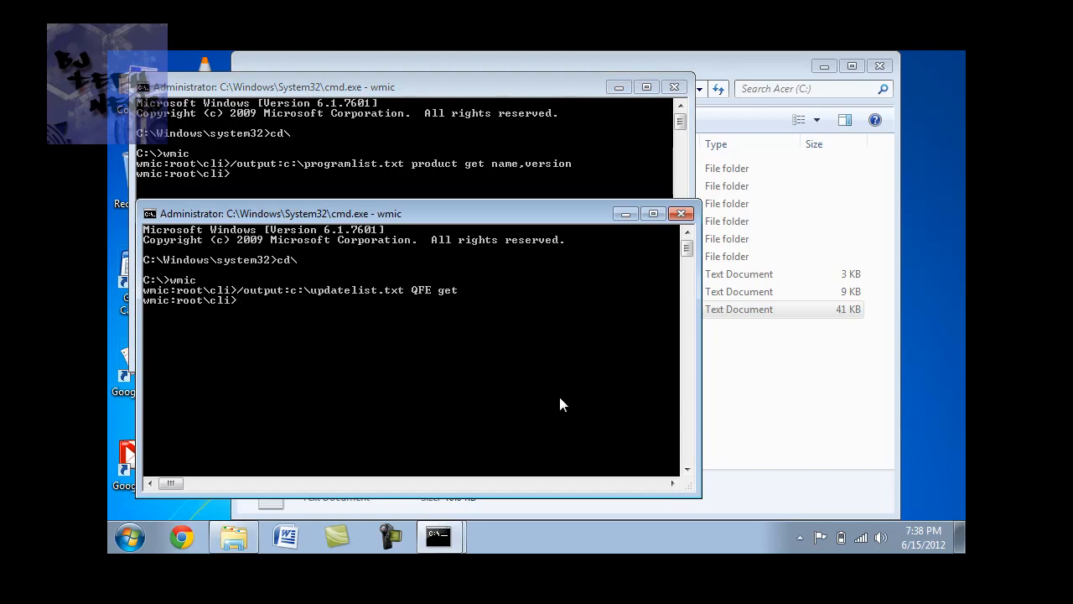